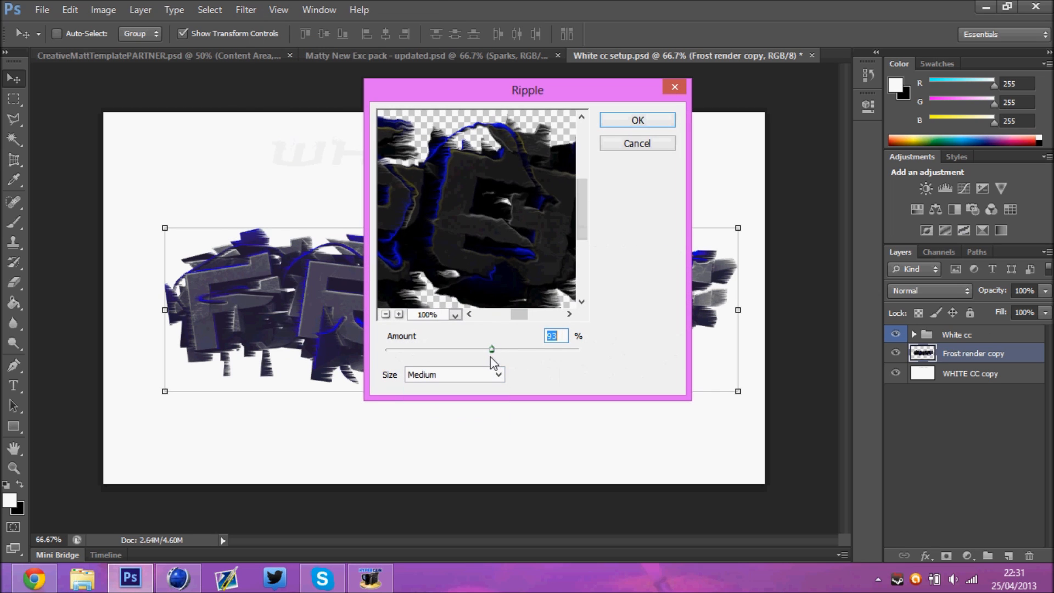
# - Apply a medium-sized Ripple distortion to the FROST render copy
pyautogui.click(636, 119)
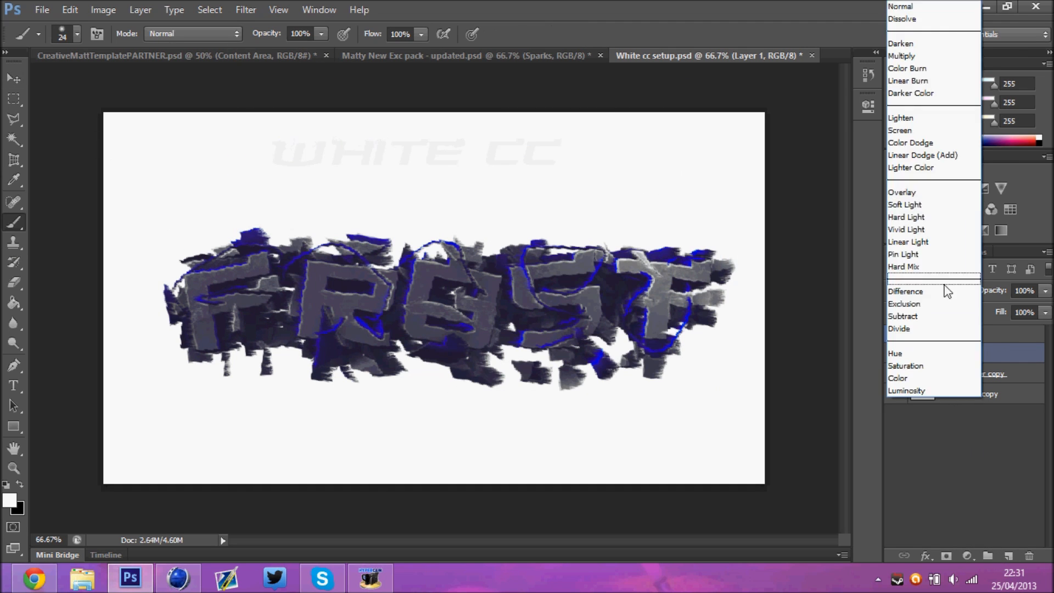
# - Set the white light-stroke layer to Overlay blend and bring up the brush size settings
pyautogui.click(903, 191)
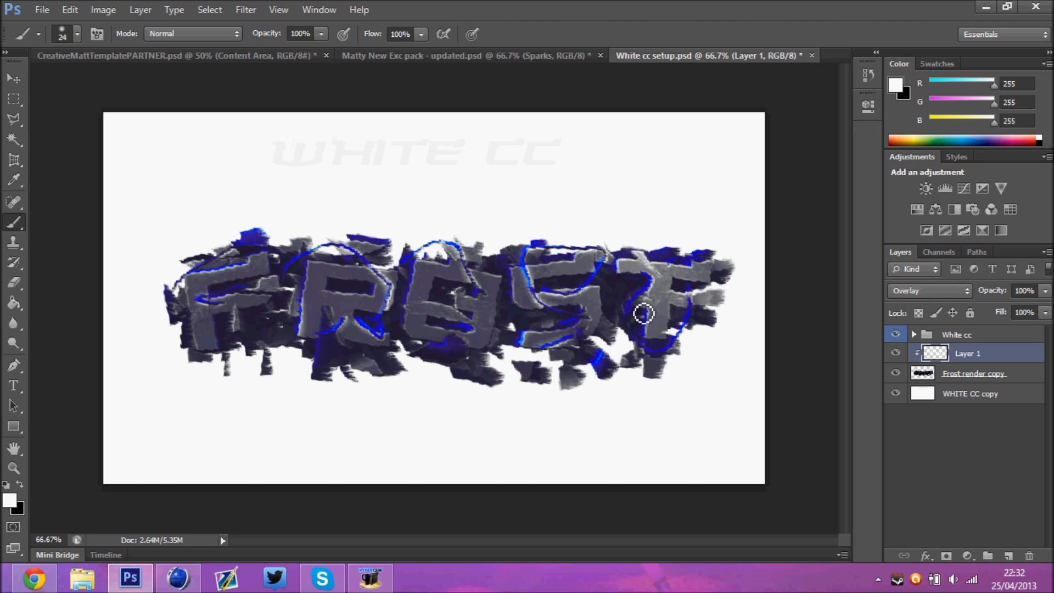
pyautogui.rightClick(966, 353)
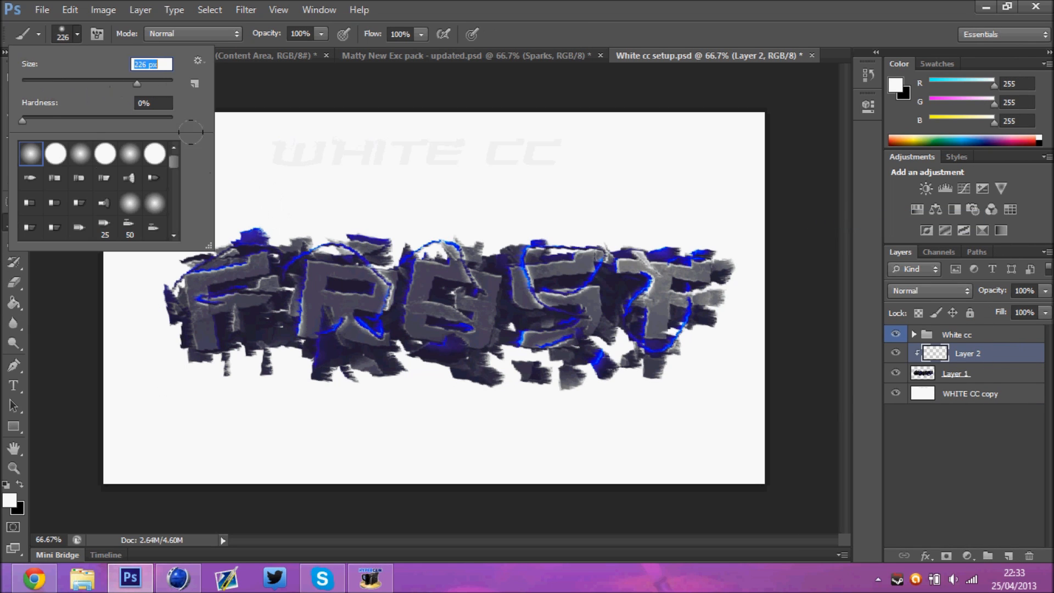
# - Paint cyan light over FROST and move the merged header into the CreativeMattTemplatePARTNER document
pyautogui.click(13, 76)
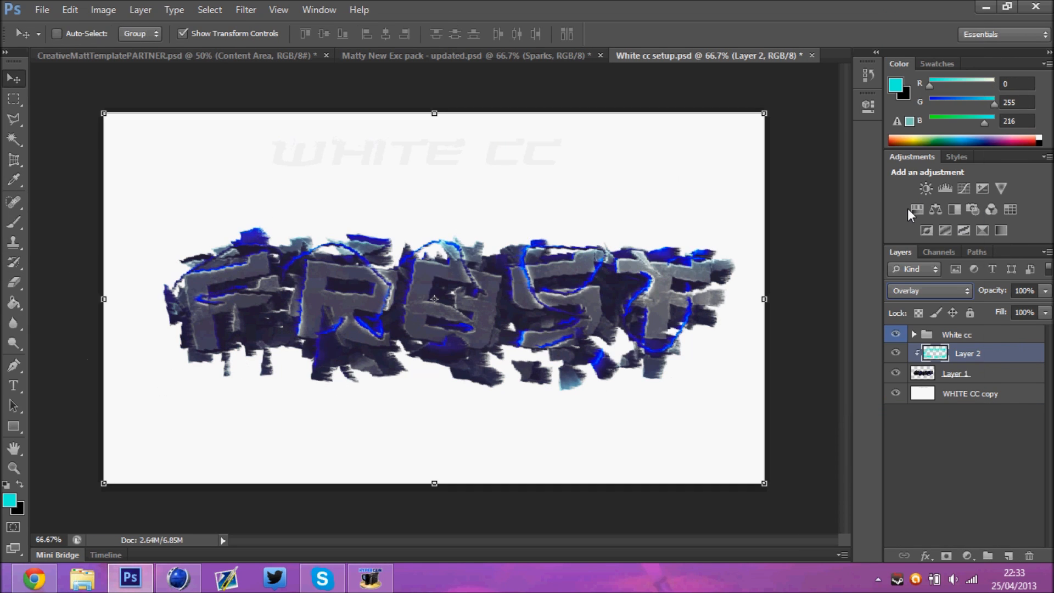
pyautogui.click(134, 54)
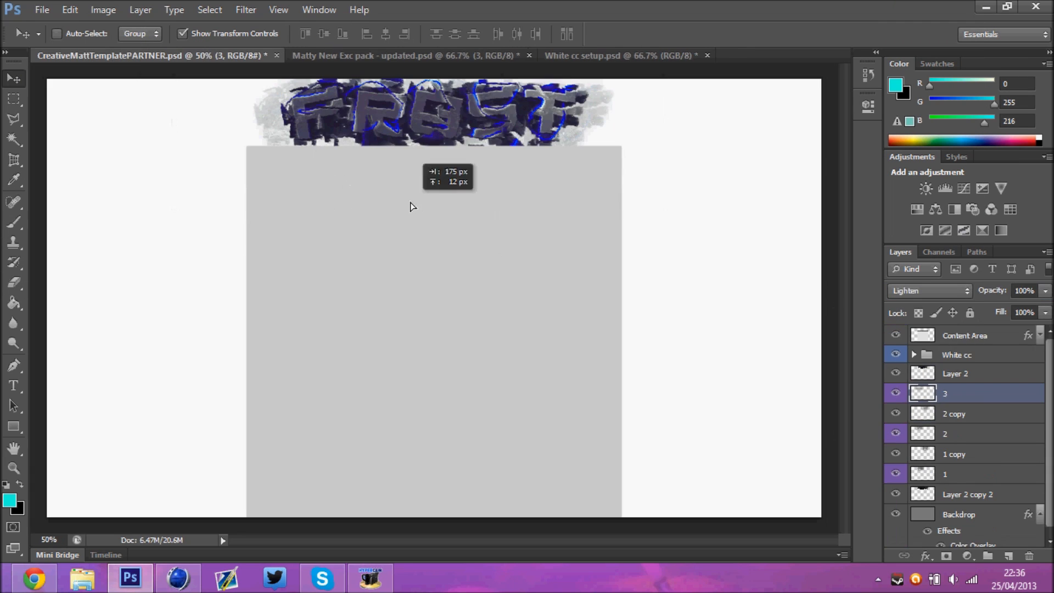
# - Bring smoke and flare layers from the resource pack onto the header and erase excess screen dirt
pyautogui.click(403, 55)
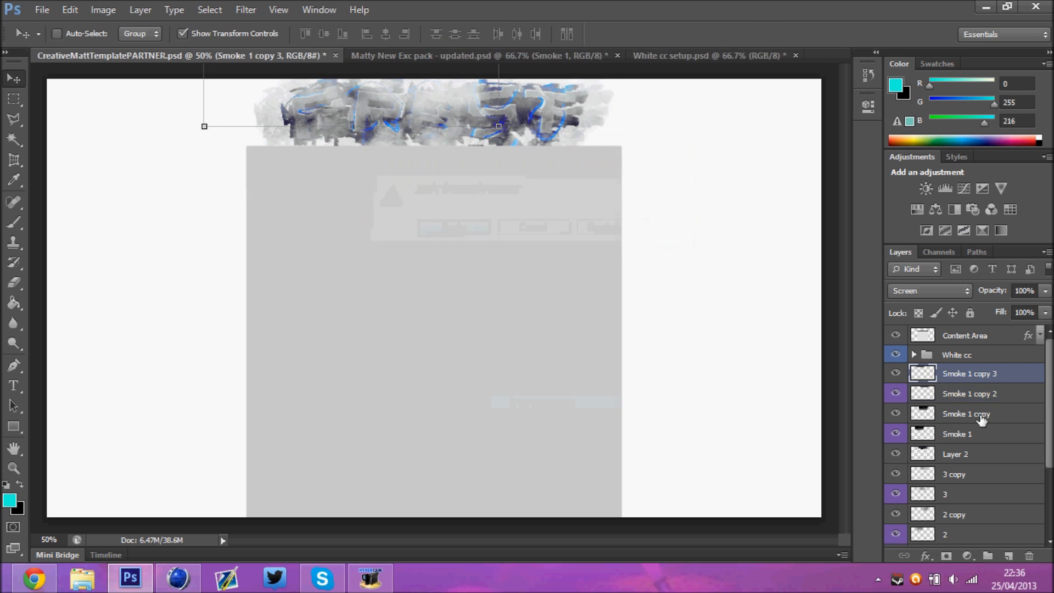
pyautogui.click(480, 55)
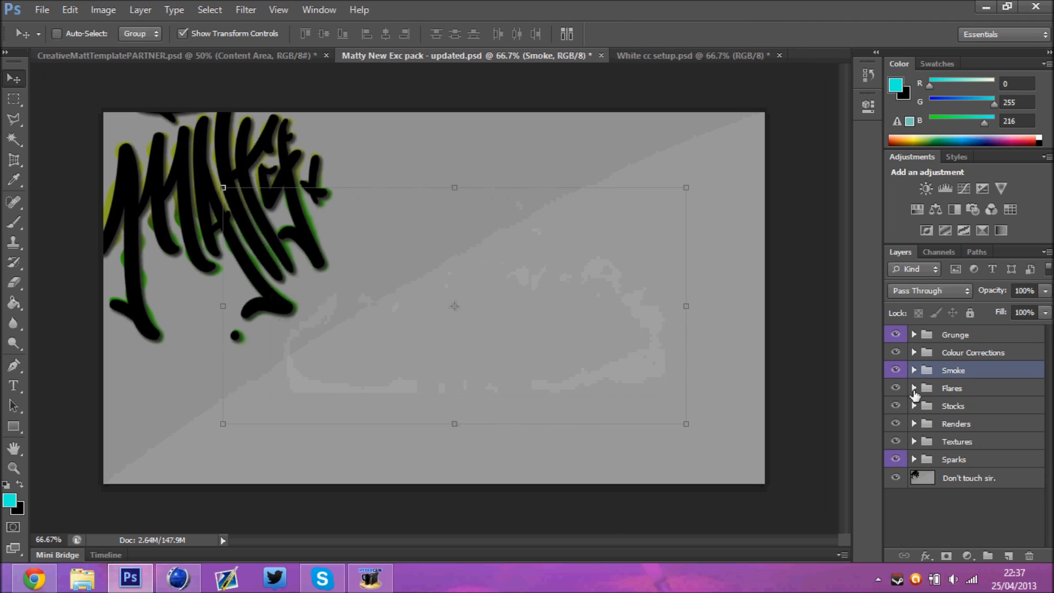
pyautogui.click(914, 405)
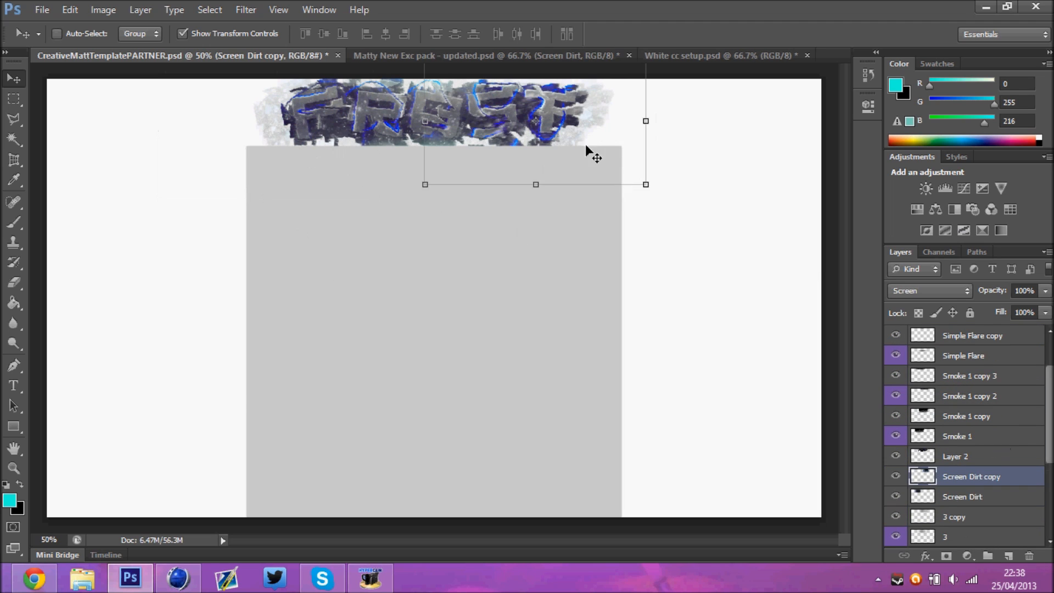
pyautogui.click(13, 282)
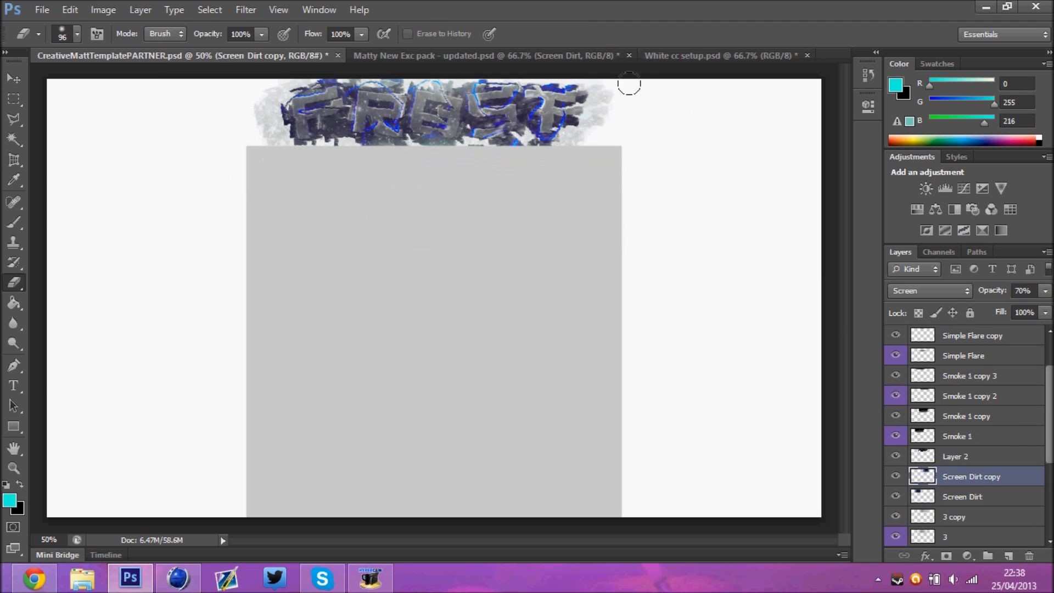
# - Add dust and burst overlays in Screen mode, save the template, and erase parts of the overlay layer
pyautogui.click(471, 55)
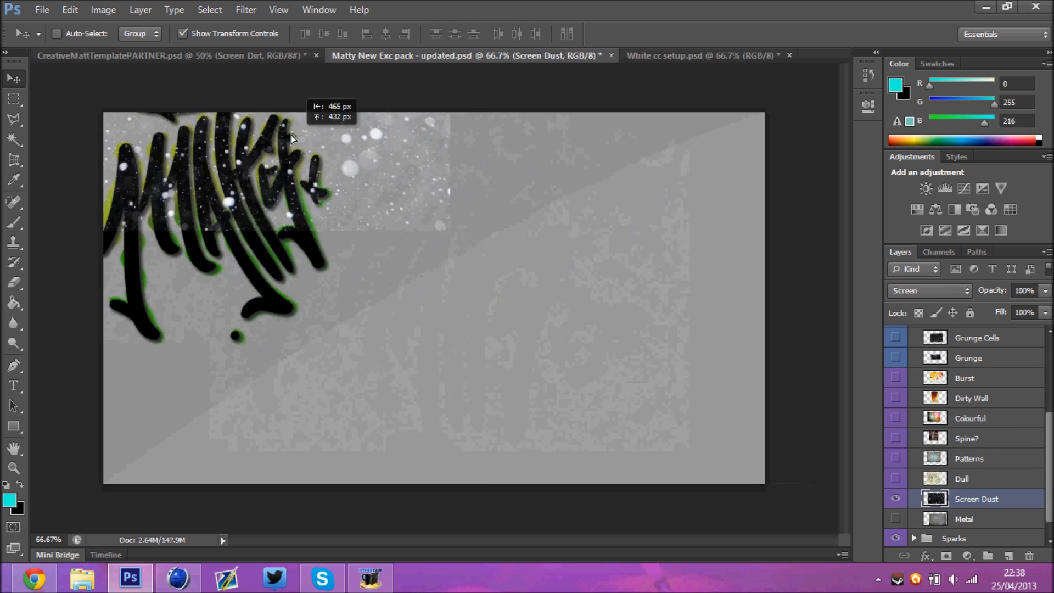
pyautogui.click(173, 55)
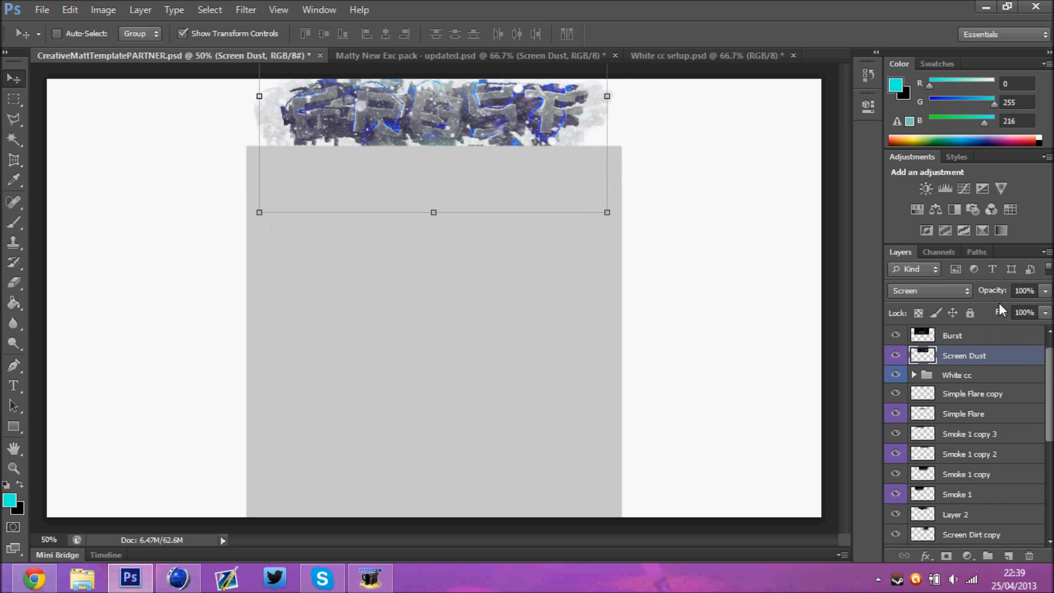
pyautogui.click(469, 55)
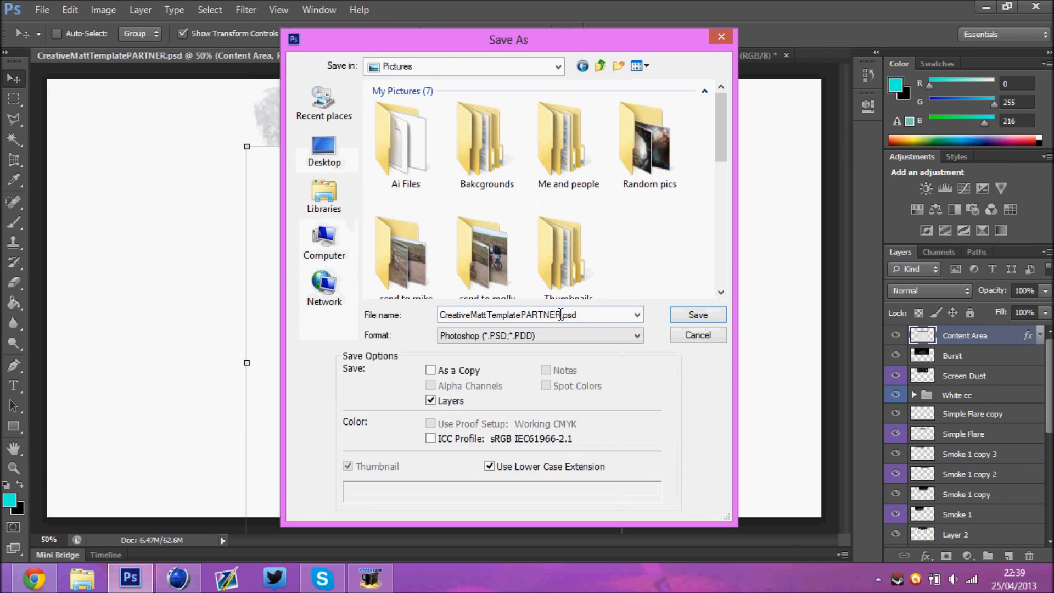
pyautogui.click(697, 315)
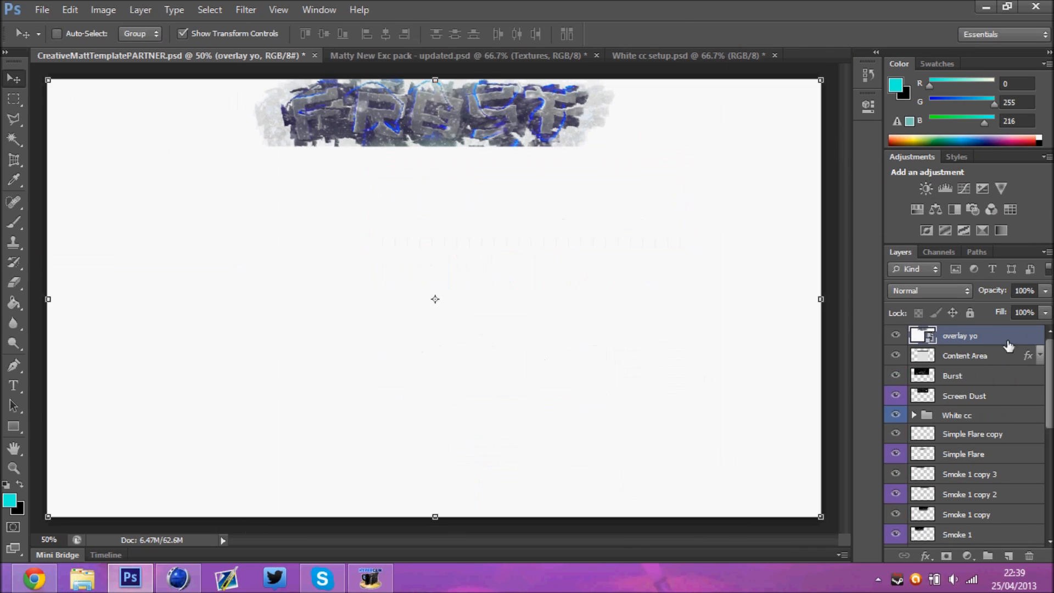
pyautogui.click(14, 282)
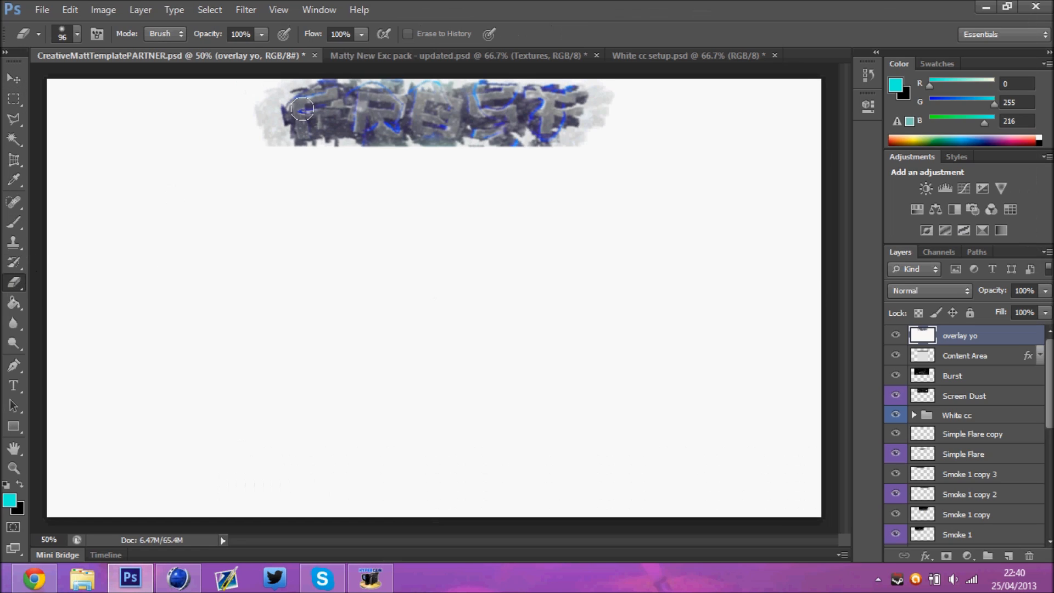